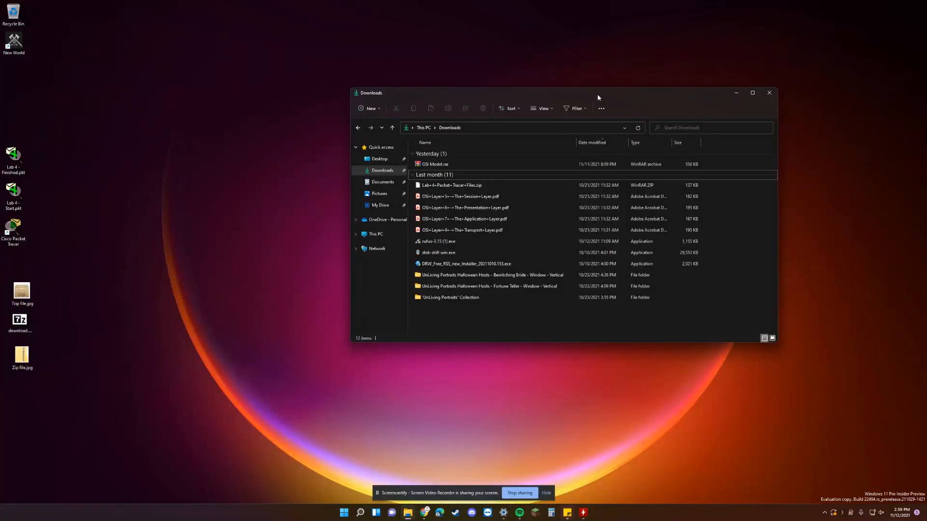
# Step: Preview the 7z logo and zipper folder images from the desktop
pyautogui.click(435, 164)
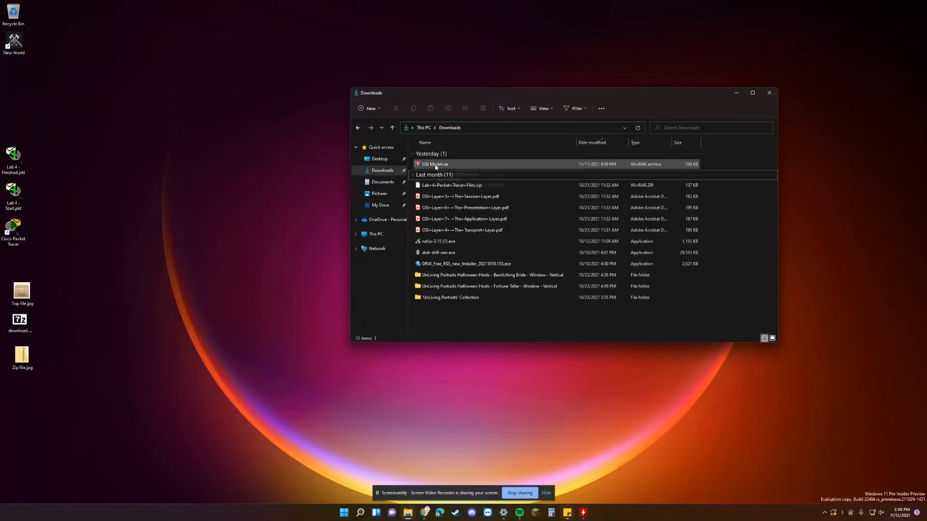
pyautogui.moveTo(435, 164)
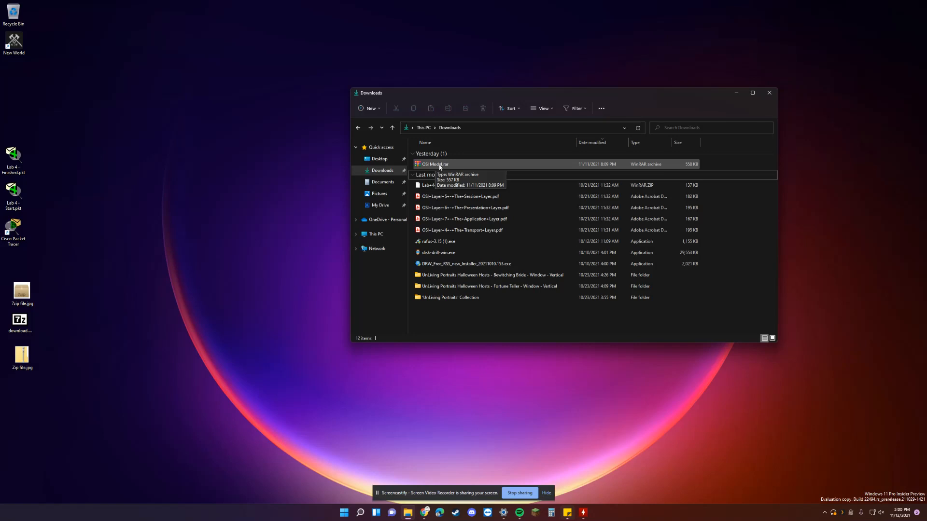
pyautogui.moveTo(440, 164)
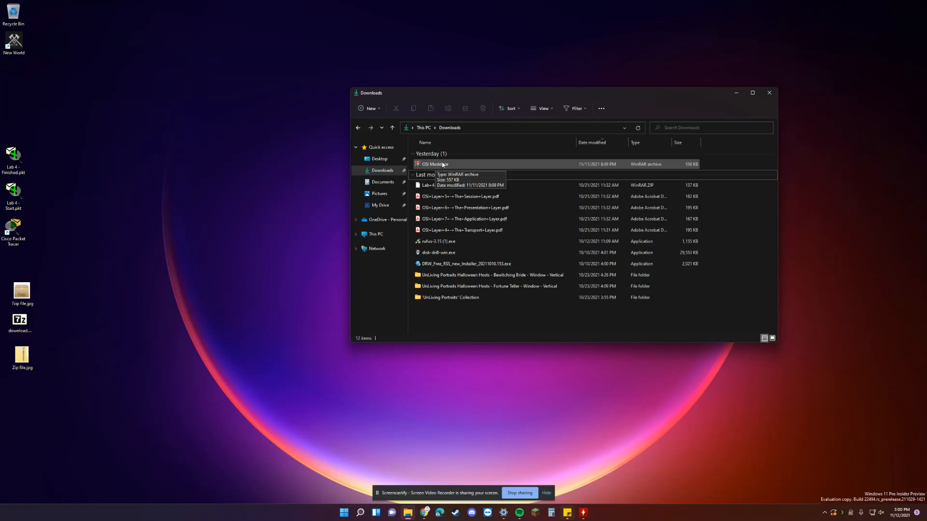
pyautogui.moveTo(443, 164)
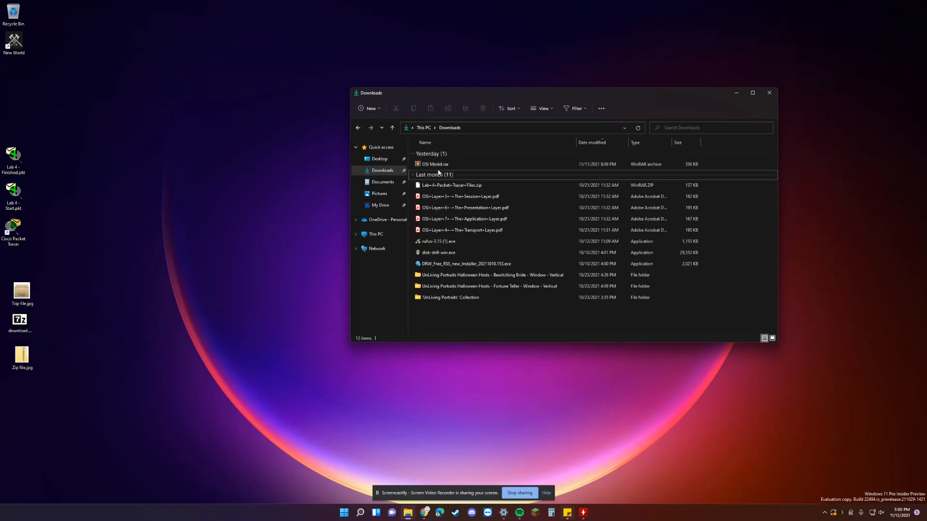
pyautogui.moveTo(54, 304)
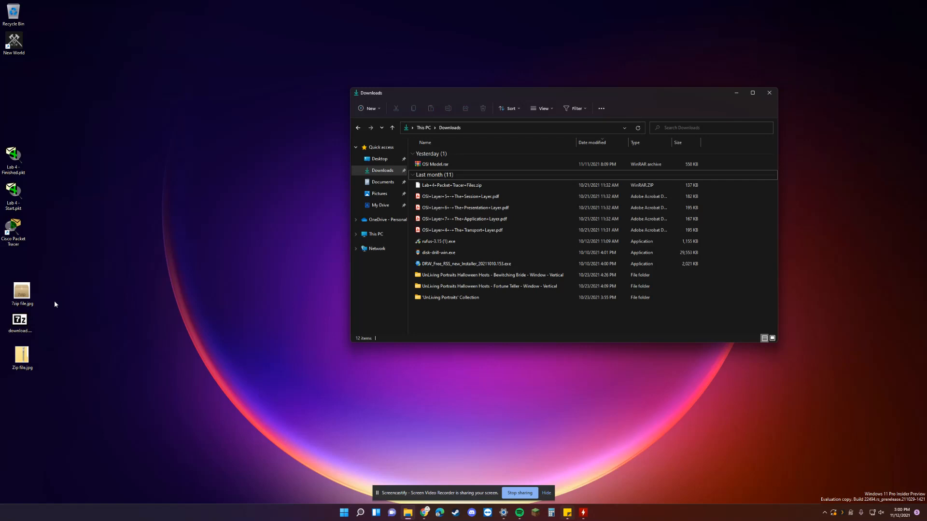
pyautogui.click(22, 289)
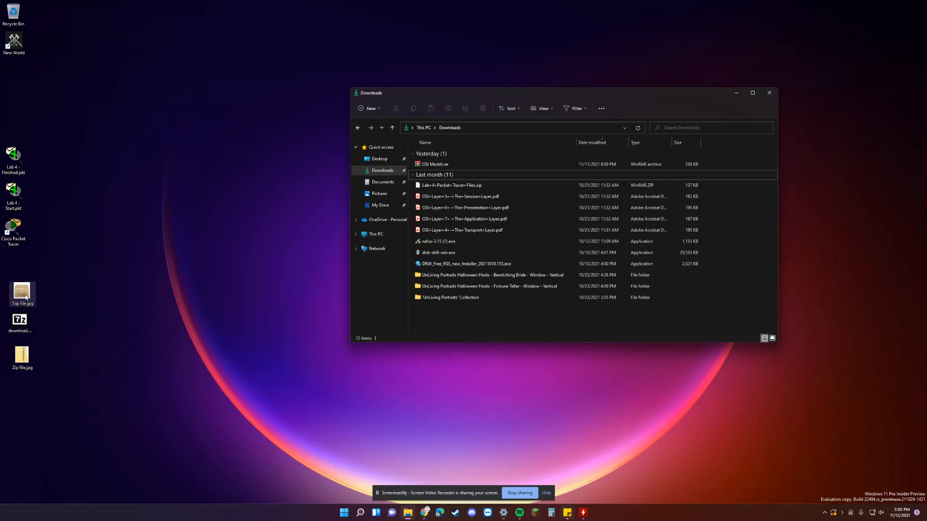
pyautogui.doubleClick(22, 292)
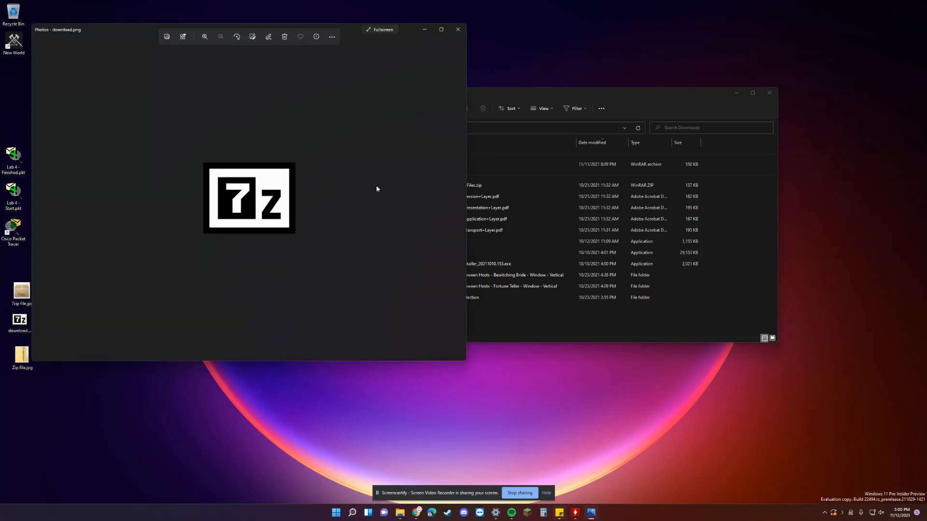
pyautogui.click(457, 29)
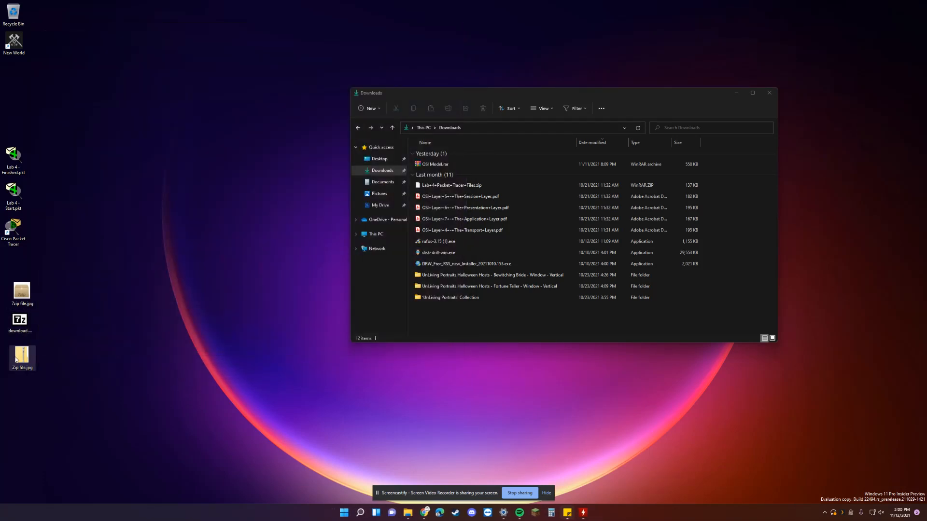
pyautogui.doubleClick(22, 353)
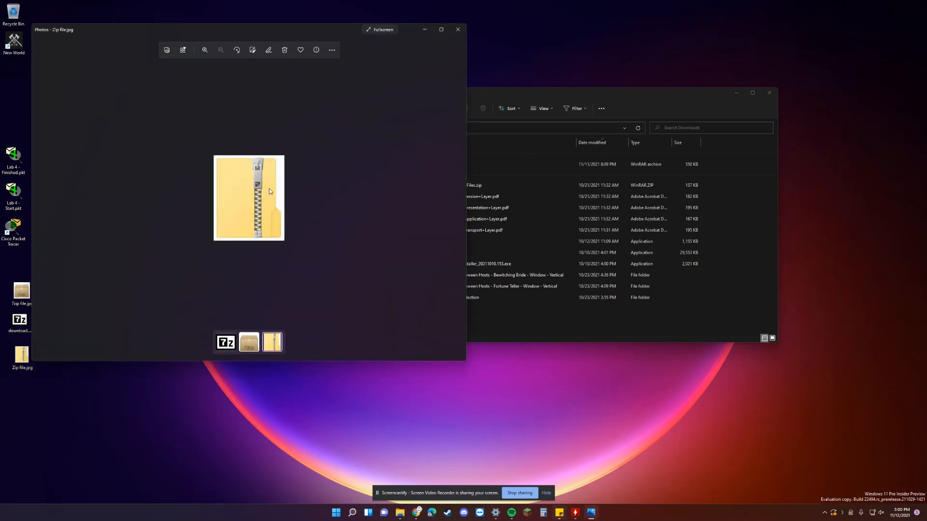
pyautogui.moveTo(265, 157)
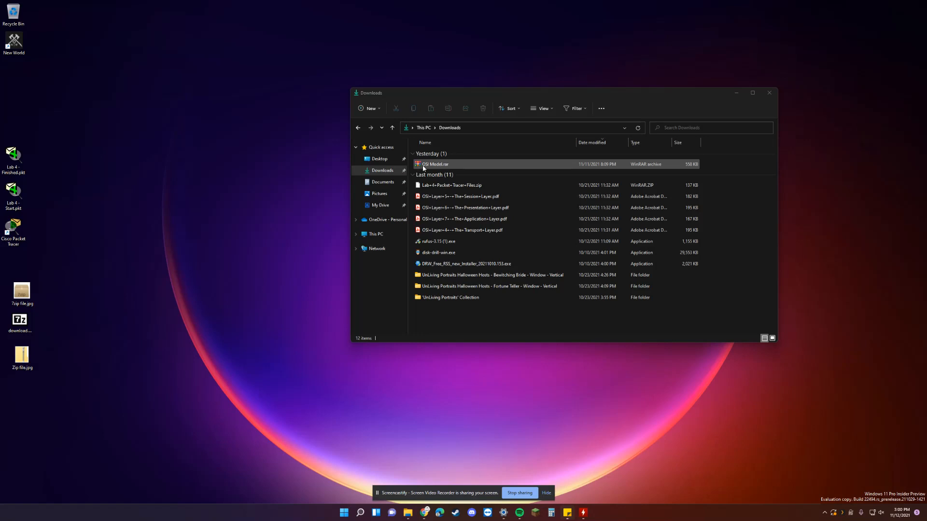
pyautogui.moveTo(428, 169)
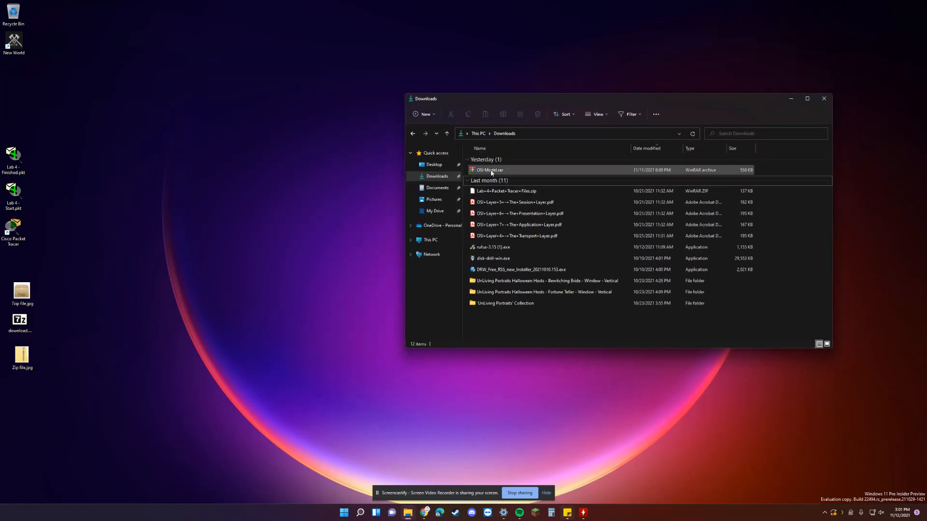
# Step: Load OSI Model.rar in WinRAR and dismiss the license purchase reminder
pyautogui.click(490, 169)
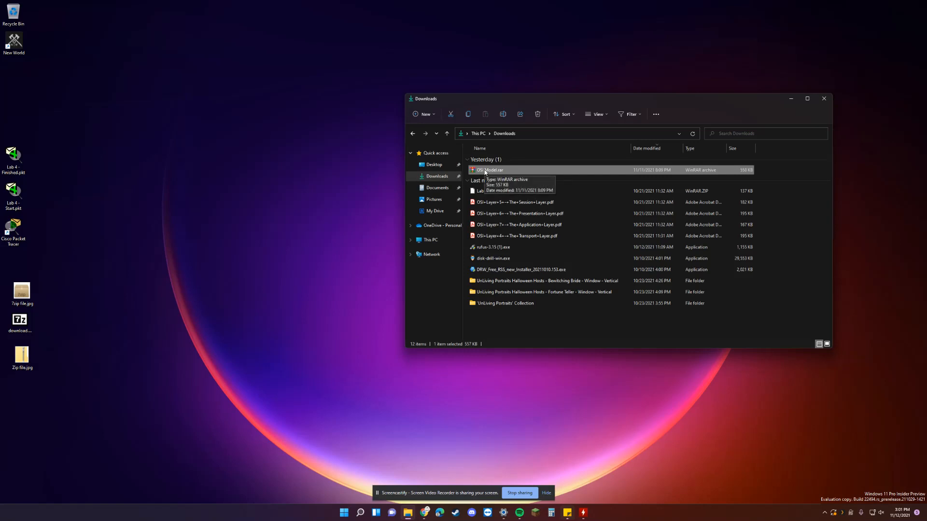
pyautogui.doubleClick(491, 169)
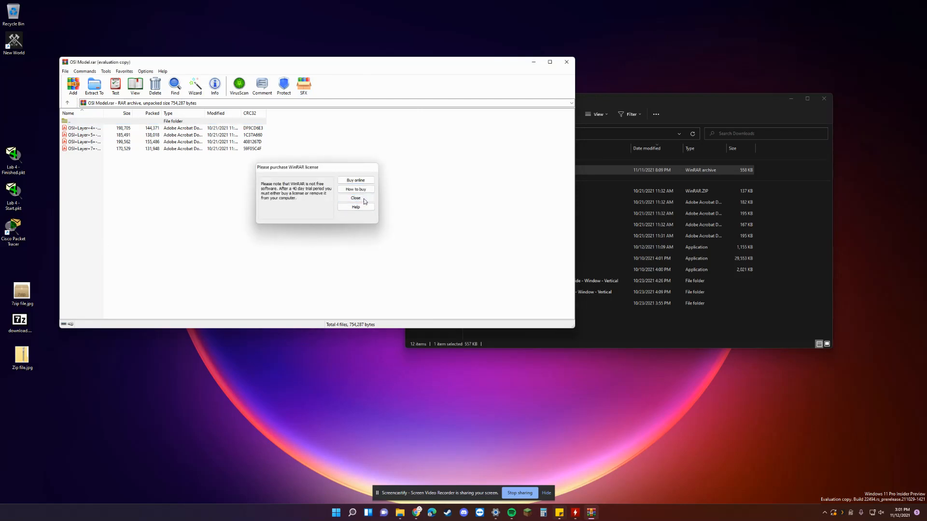
pyautogui.click(355, 197)
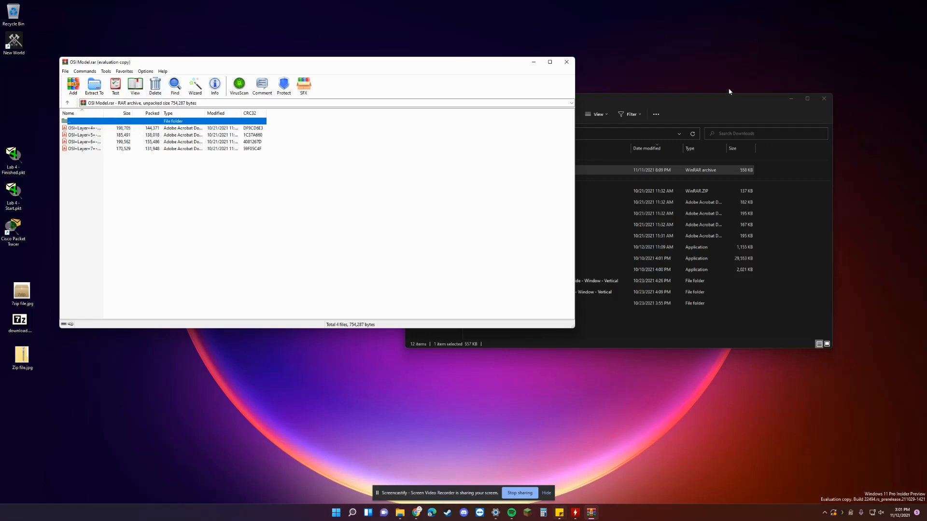
pyautogui.moveTo(185, 69)
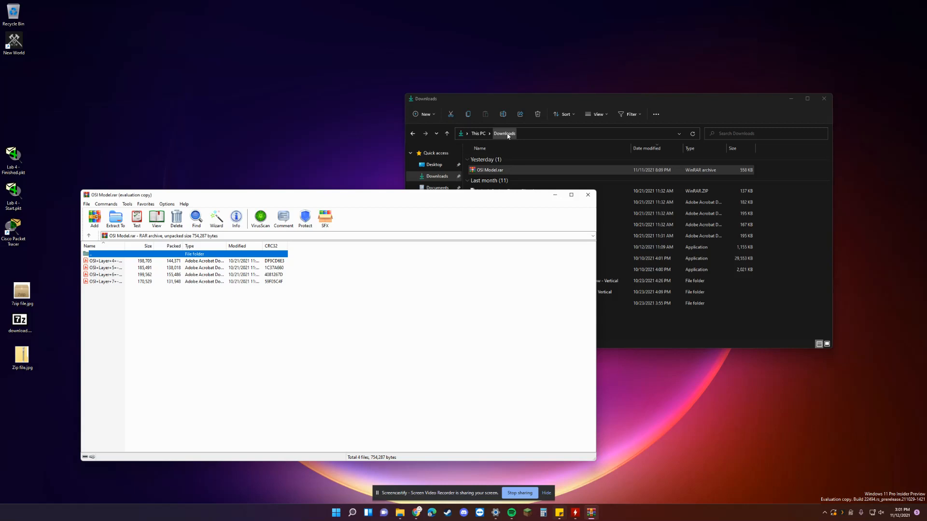
# Step: Extract all four PDFs via Extract To into Downloads\OSI Model
pyautogui.click(115, 219)
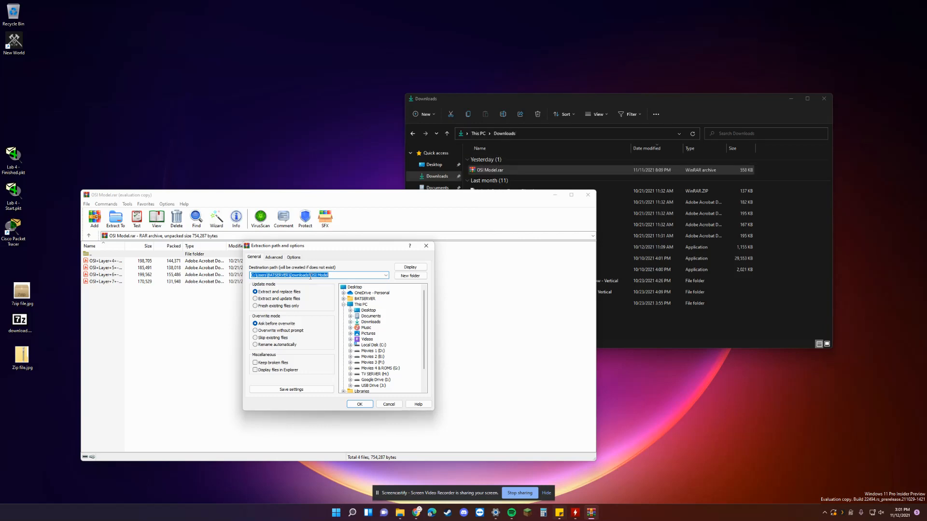
pyautogui.click(290, 276)
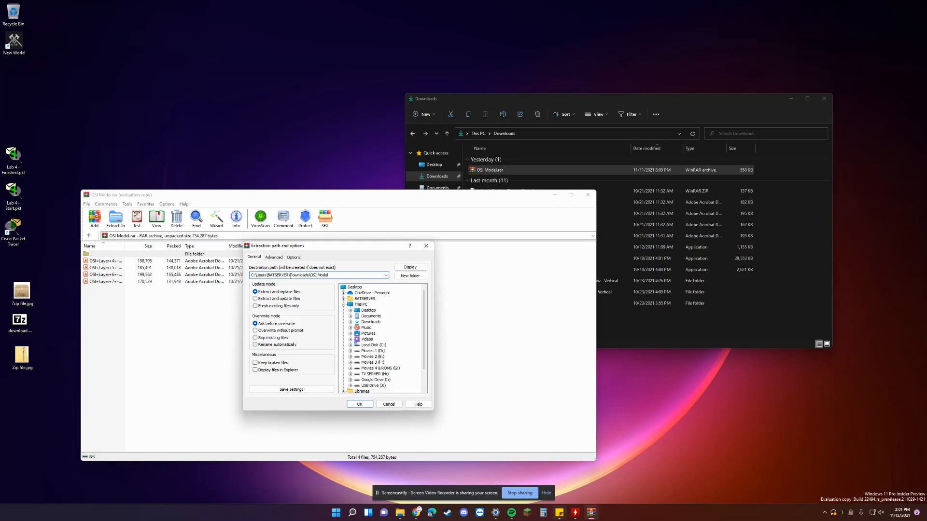
pyautogui.doubleClick(299, 275)
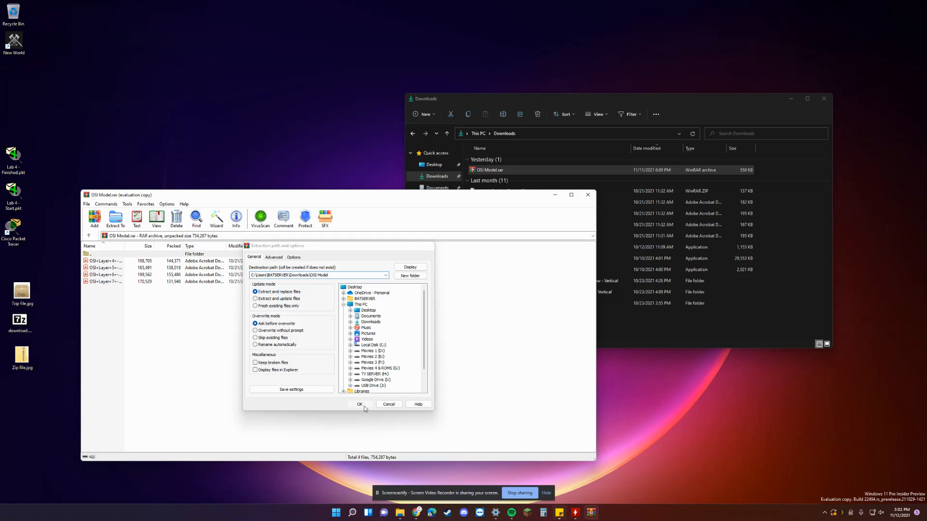
pyautogui.click(359, 403)
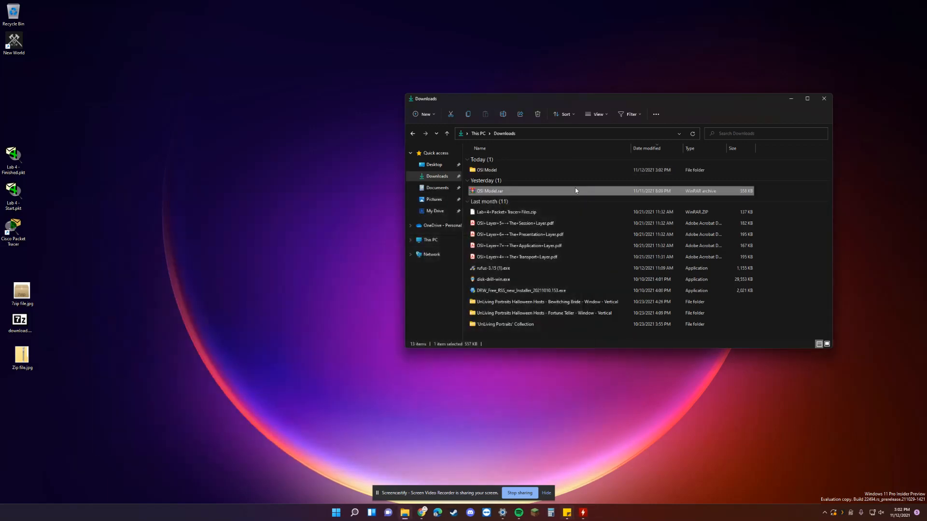
pyautogui.click(485, 170)
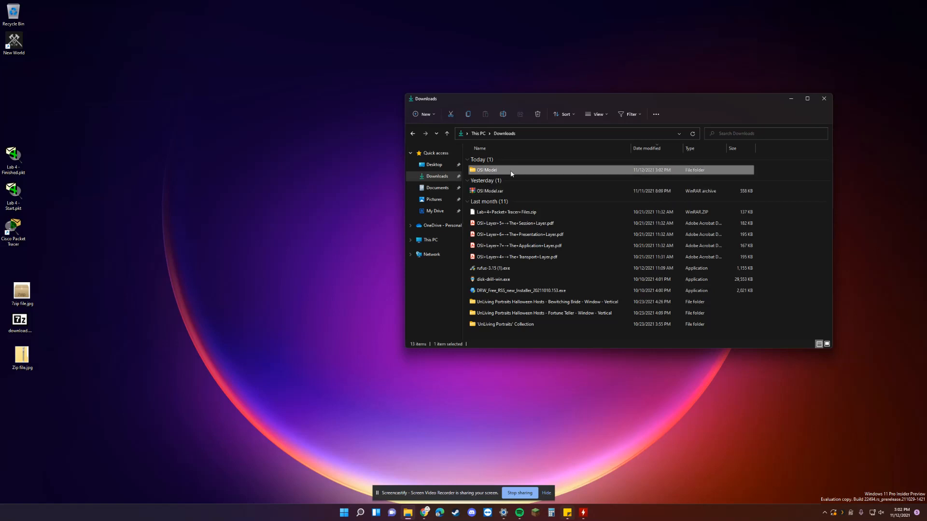
pyautogui.doubleClick(487, 170)
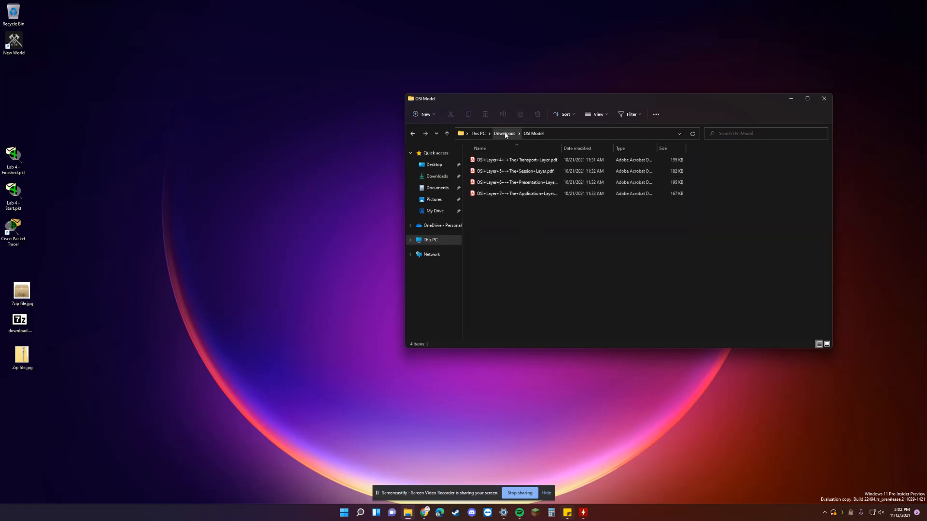
pyautogui.click(504, 133)
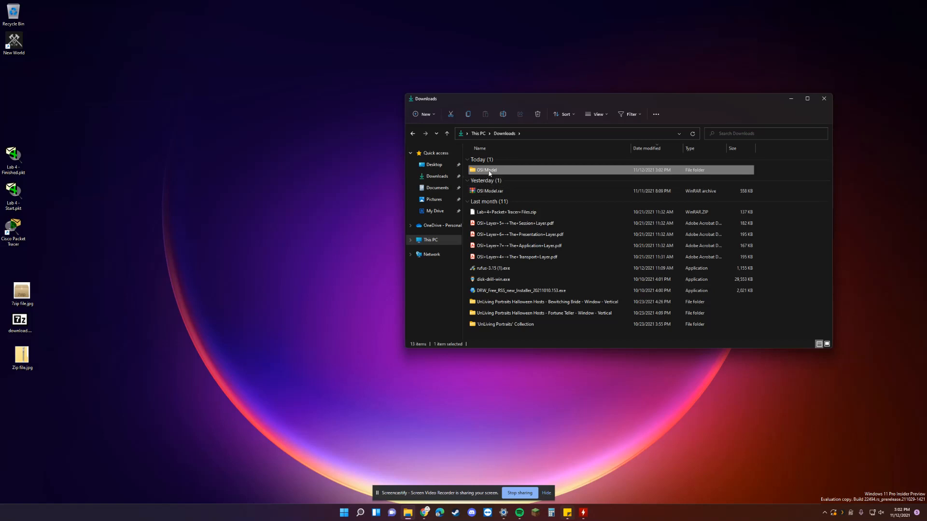
pyautogui.click(487, 190)
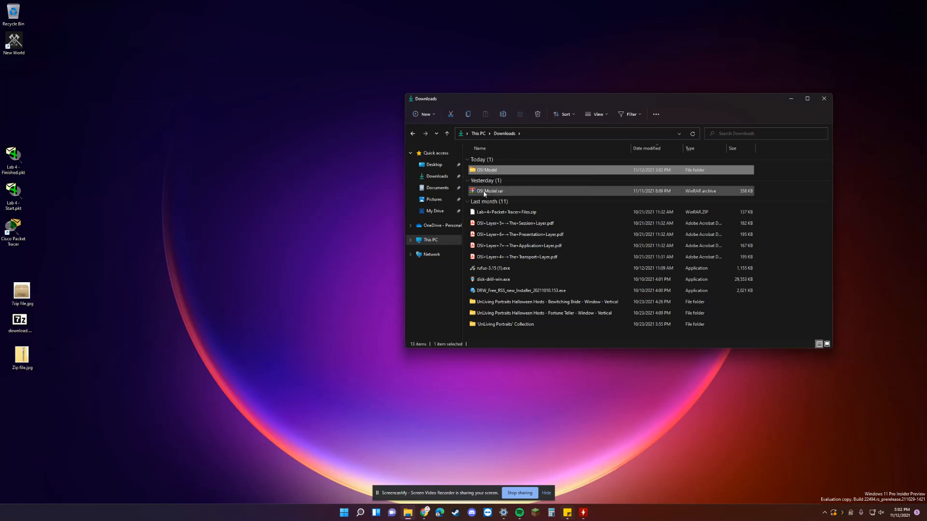
pyautogui.rightClick(488, 190)
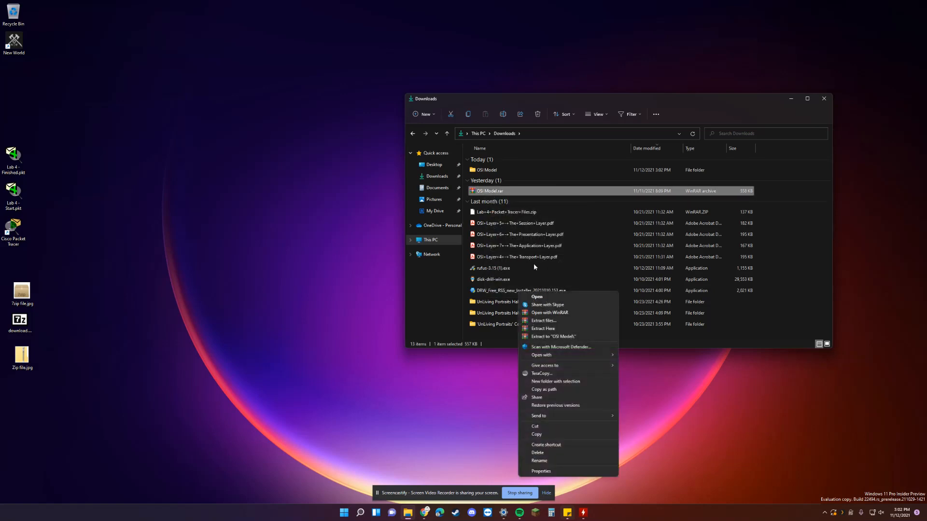
pyautogui.moveTo(553, 336)
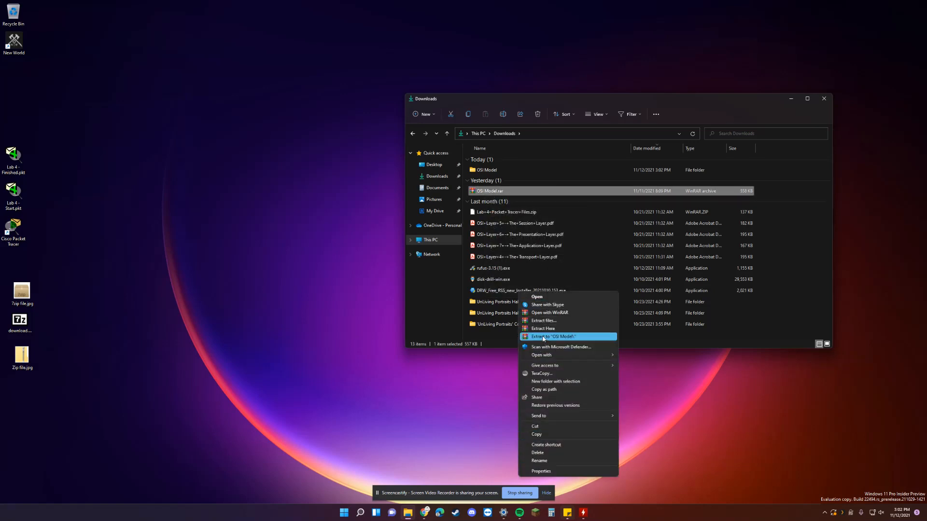
pyautogui.moveTo(563, 320)
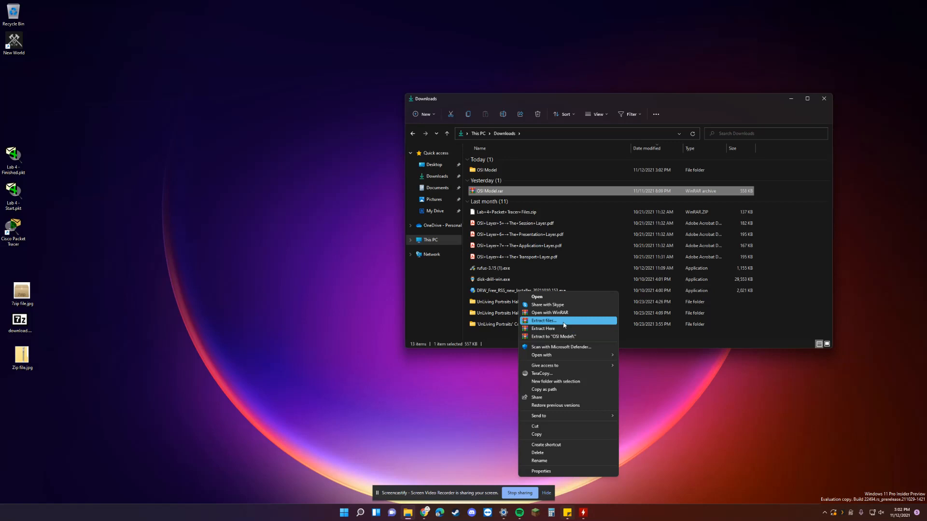
pyautogui.click(542, 321)
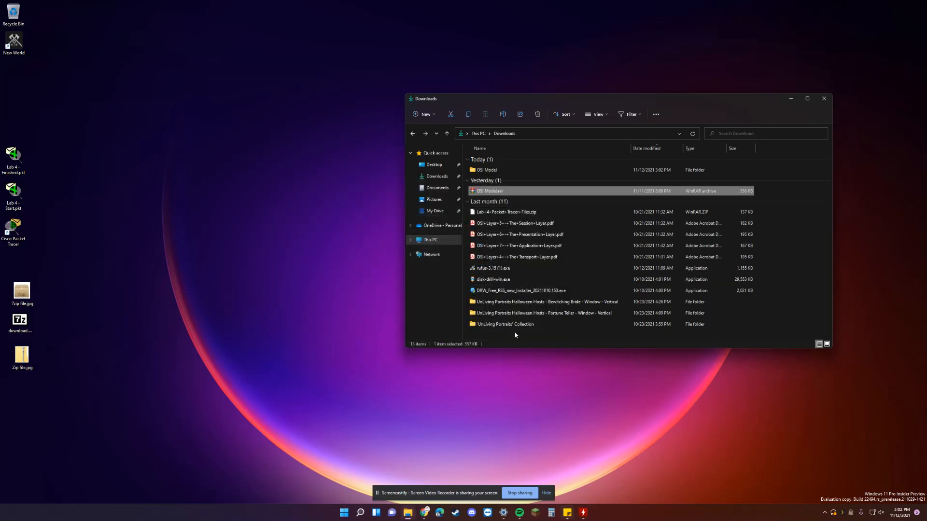
pyautogui.click(486, 170)
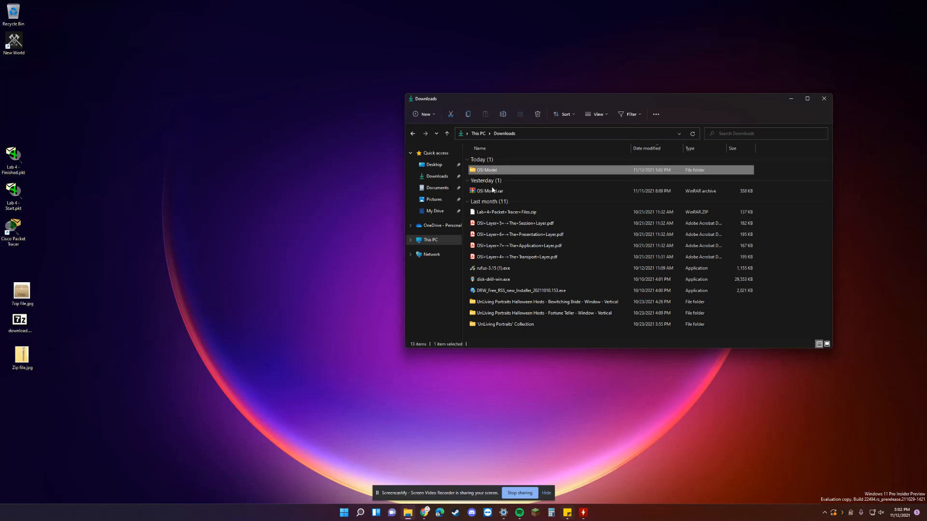
pyautogui.doubleClick(485, 170)
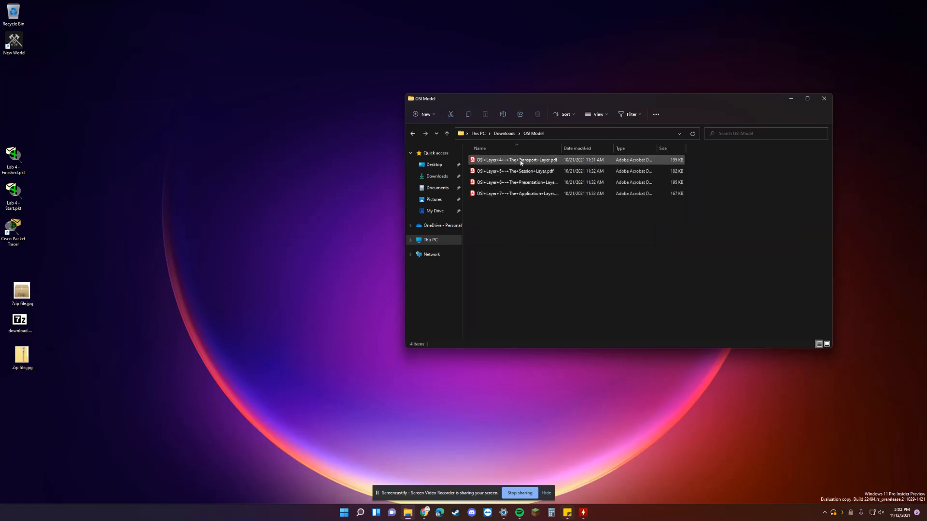
pyautogui.click(515, 159)
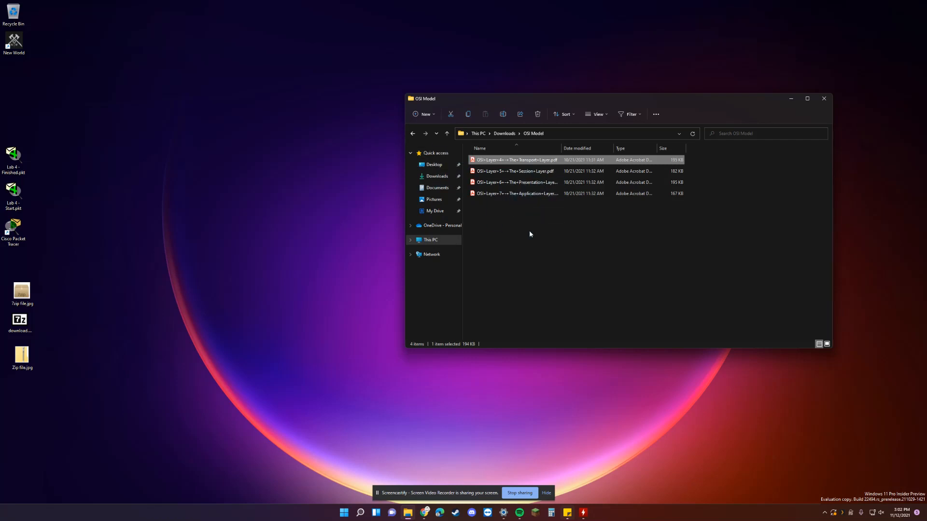
pyautogui.moveTo(556, 217)
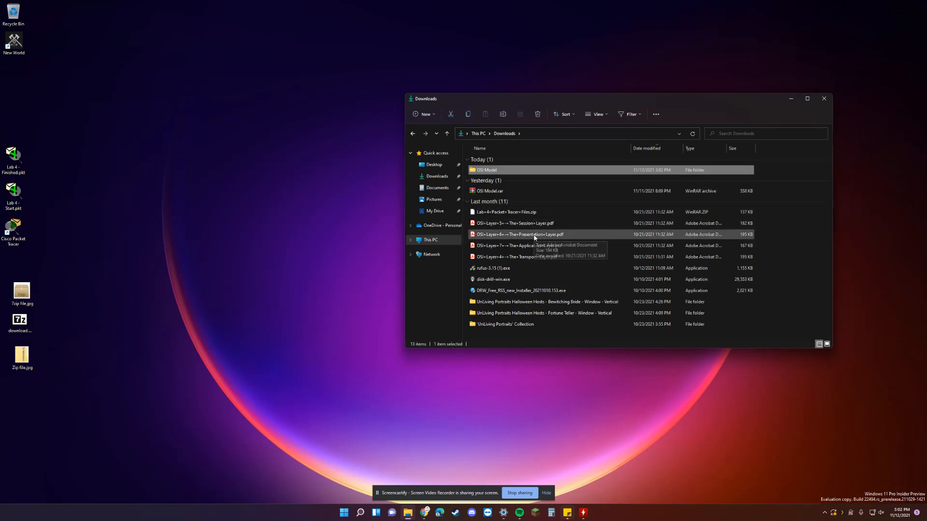
pyautogui.moveTo(535, 236)
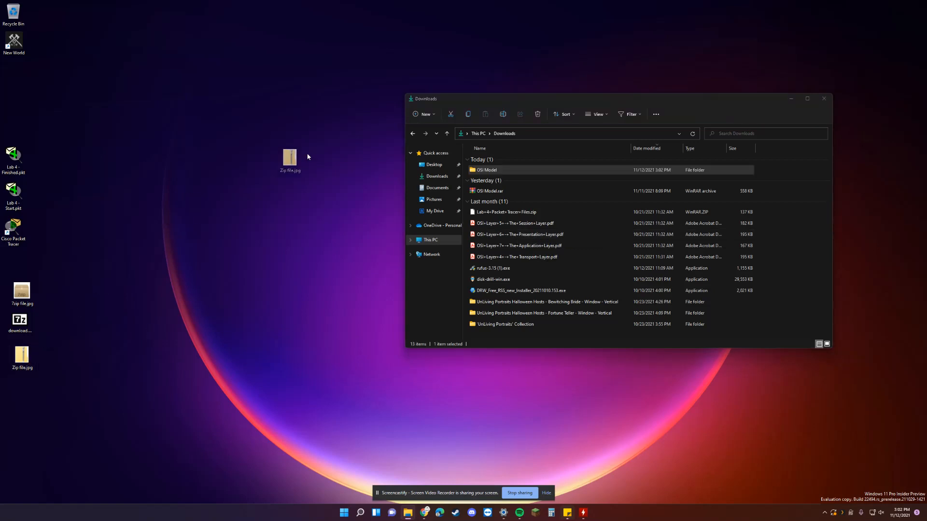
# Step: Move Zip file.jpg, 7zip file.jpg and the 7z download together at the desktop's upper middle
pyautogui.moveTo(289, 156); pyautogui.dragTo(332, 126)
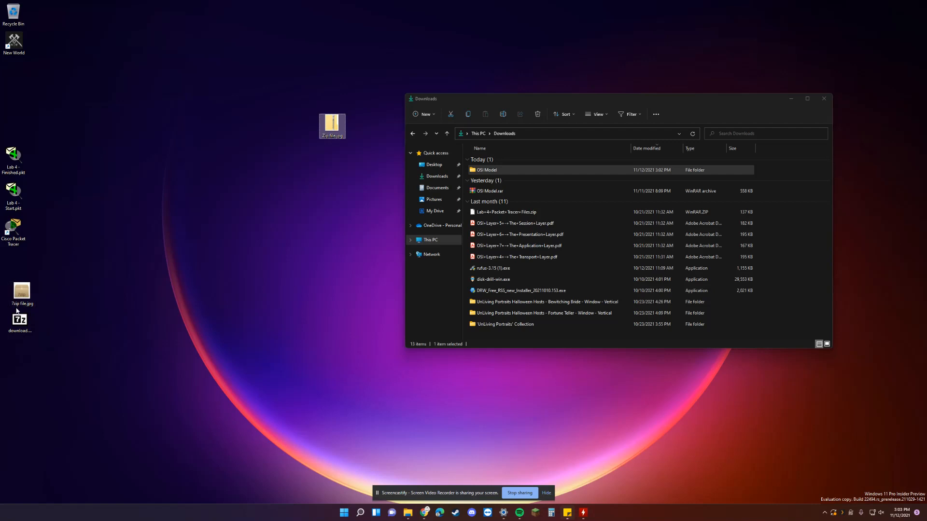
pyautogui.moveTo(6, 272); pyautogui.dragTo(42, 345)
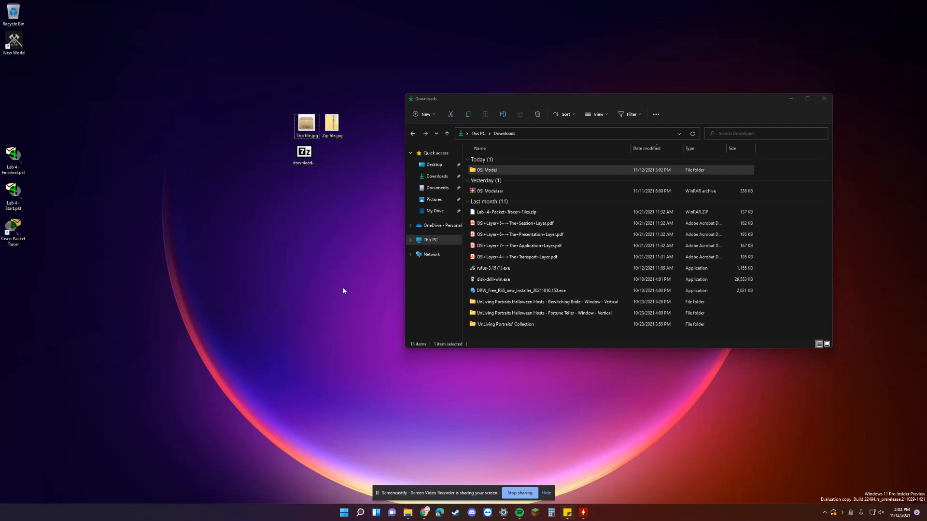
pyautogui.click(487, 190)
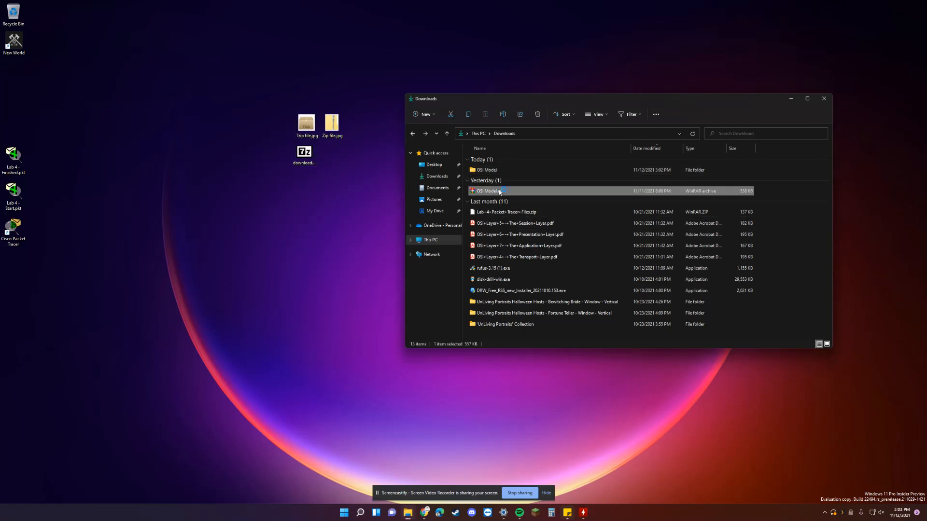
pyautogui.doubleClick(487, 191)
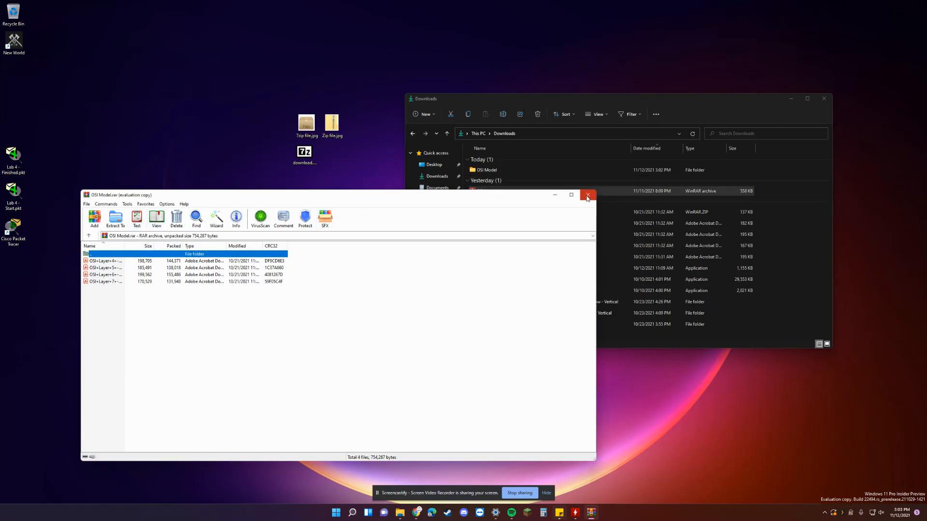
pyautogui.click(587, 195)
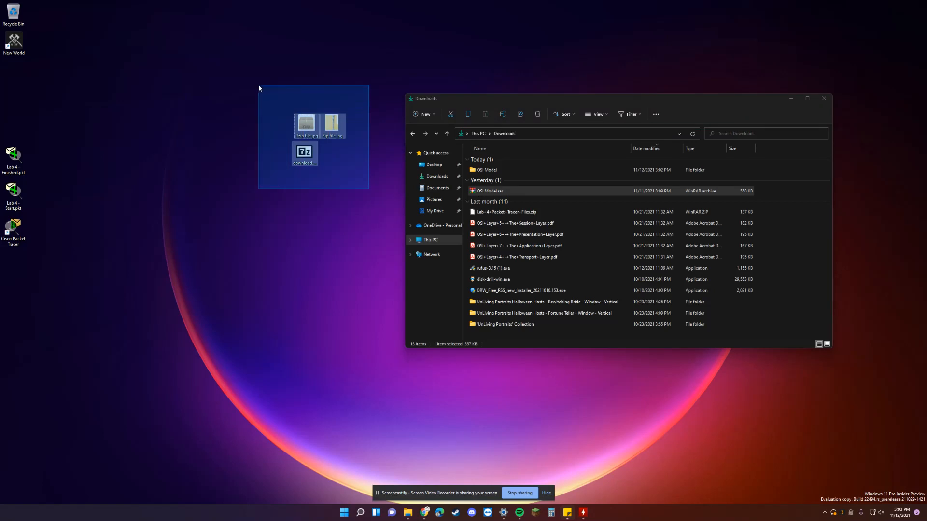